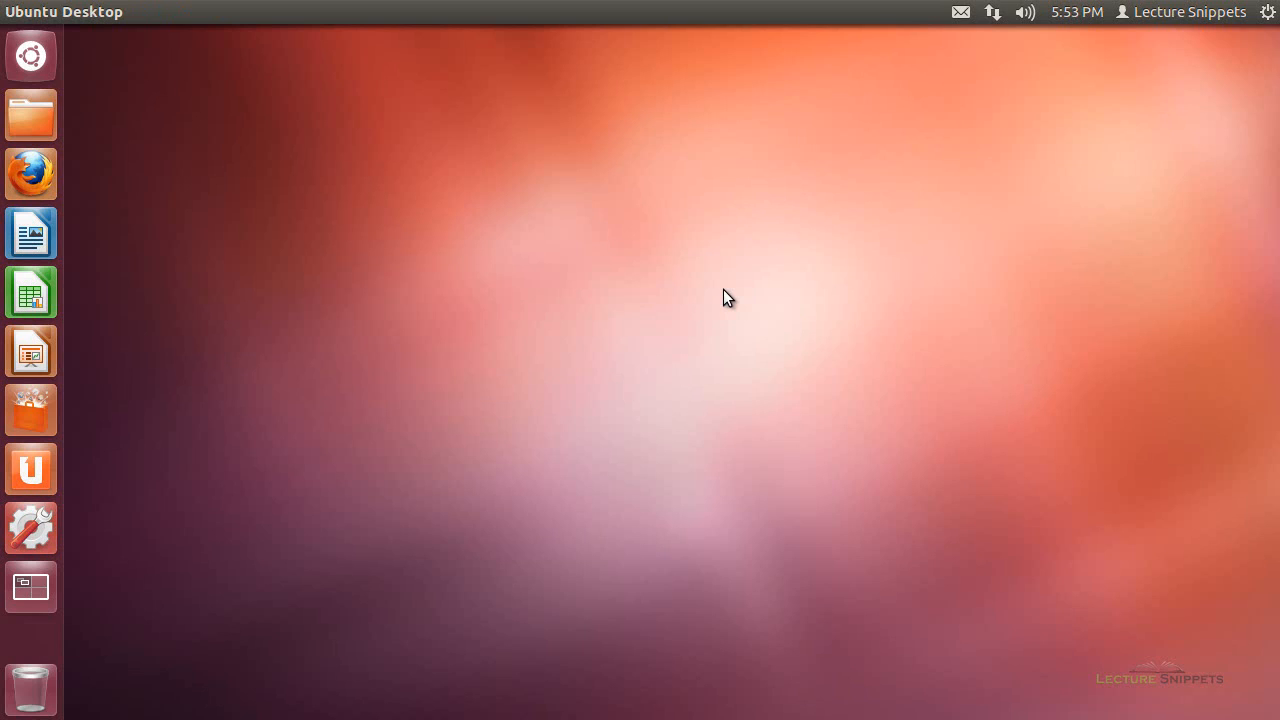
mouse_move(172, 140)
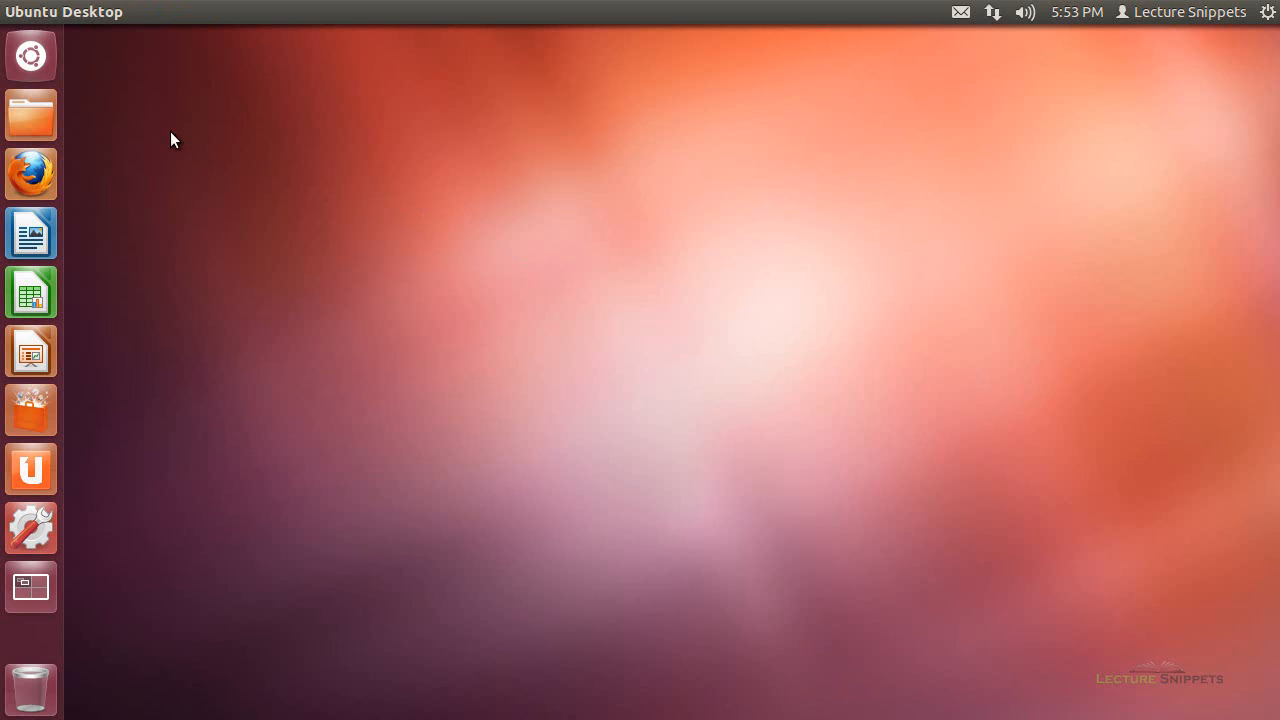
- Launch a terminal from the launcher and run 'sudo fdisk -l' to list the disks
left_click(30, 56)
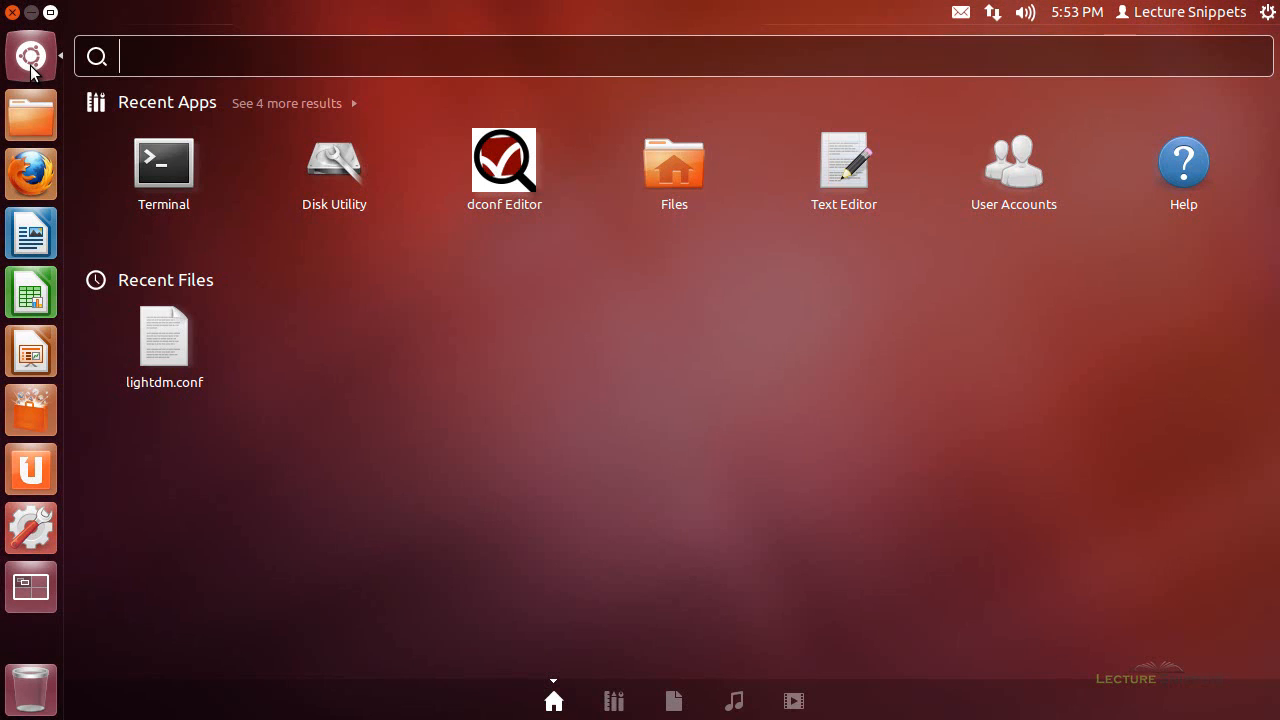
mouse_move(164, 164)
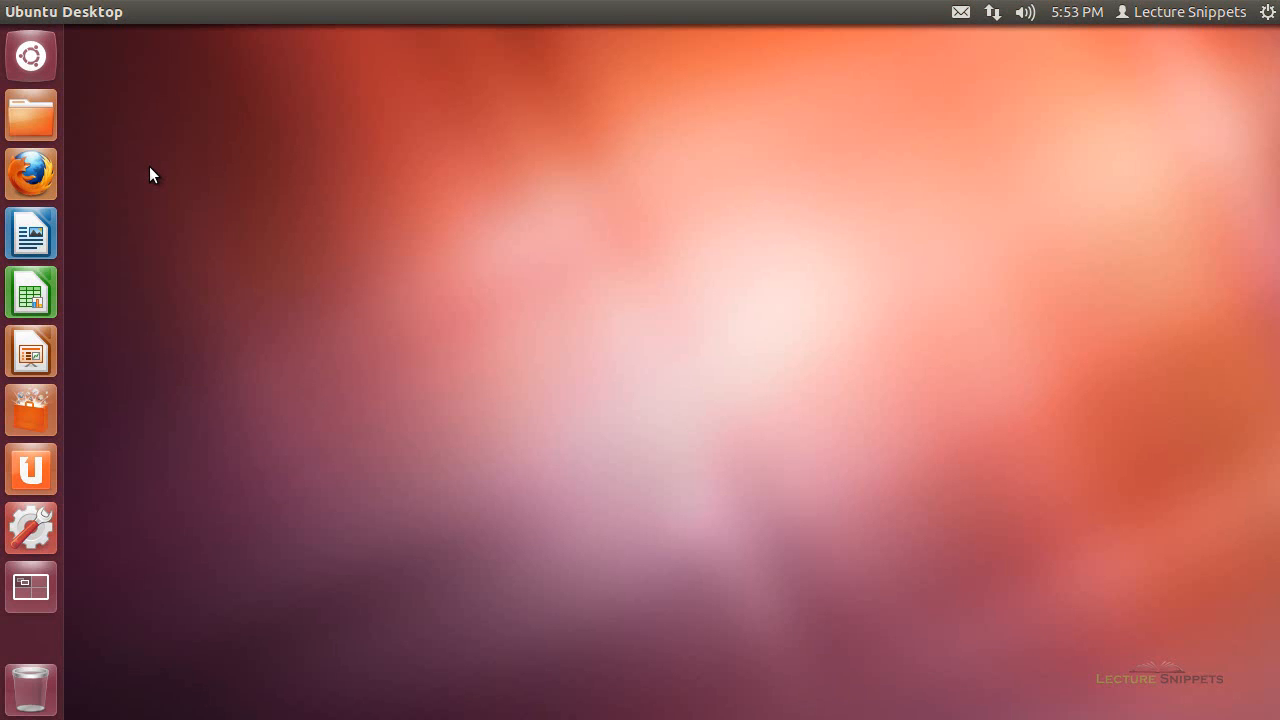
left_click(30, 588)
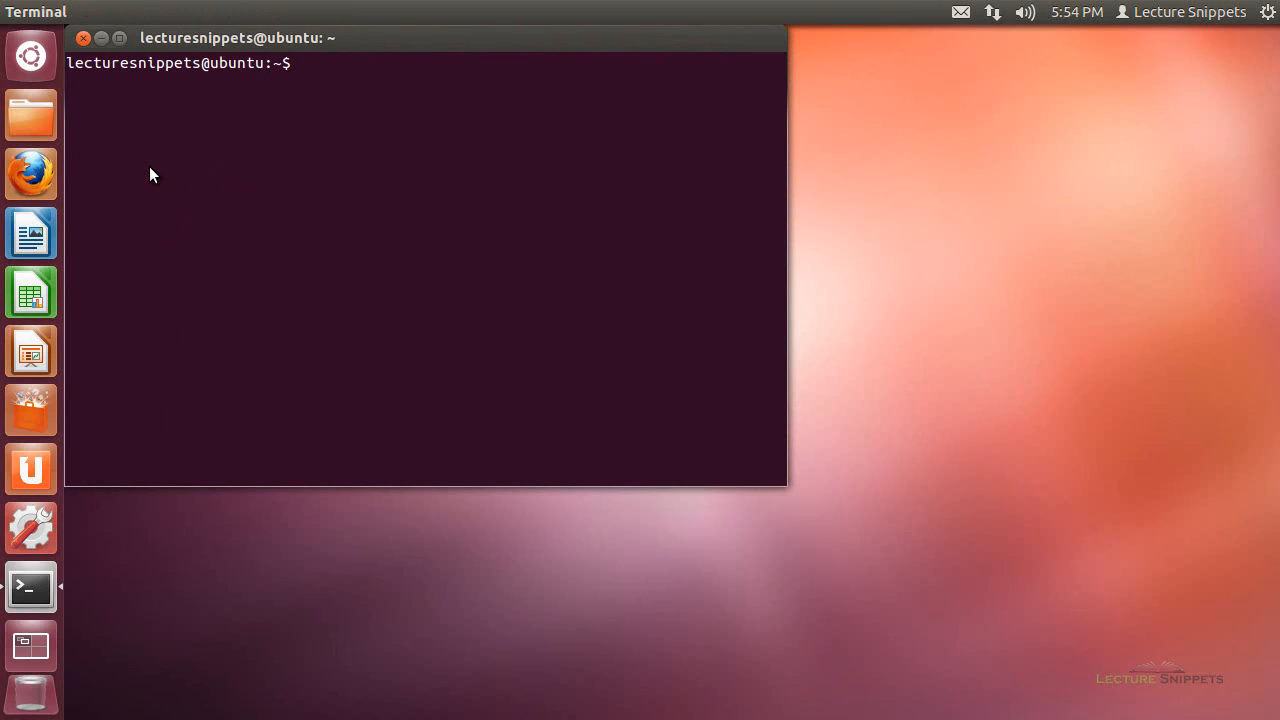
type("sudo")
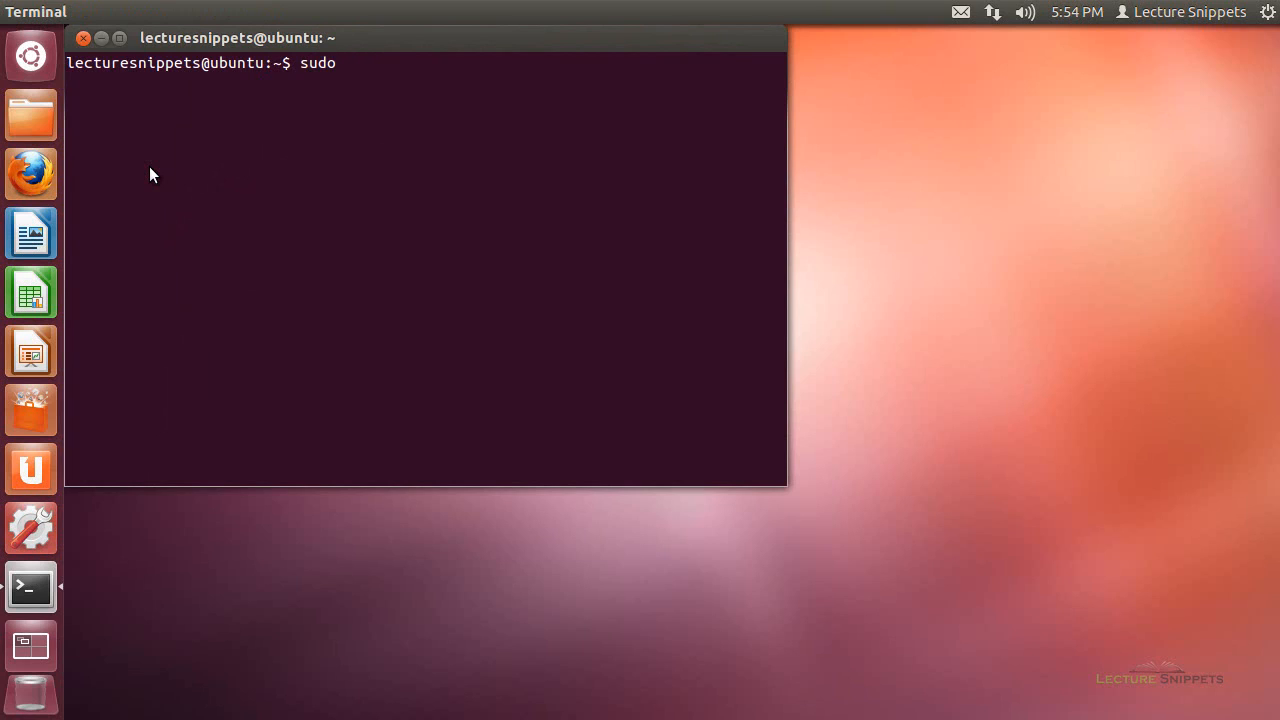
key("space")
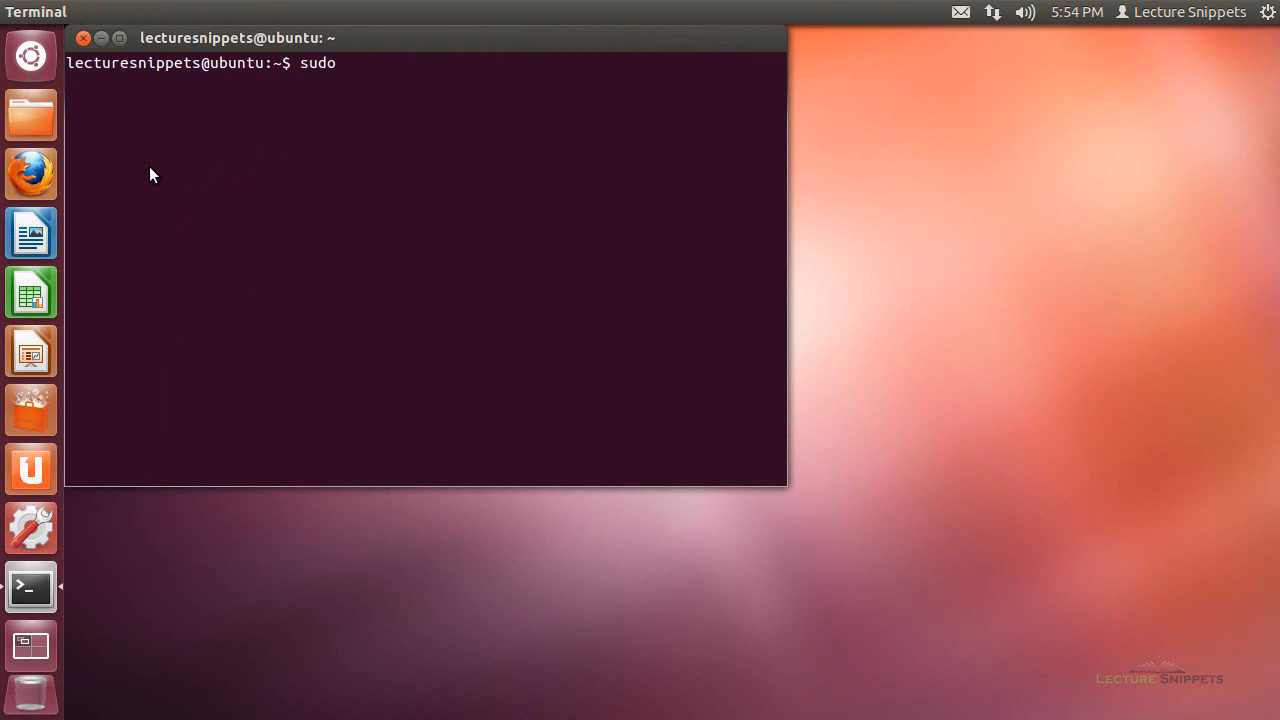
type("\" \"")
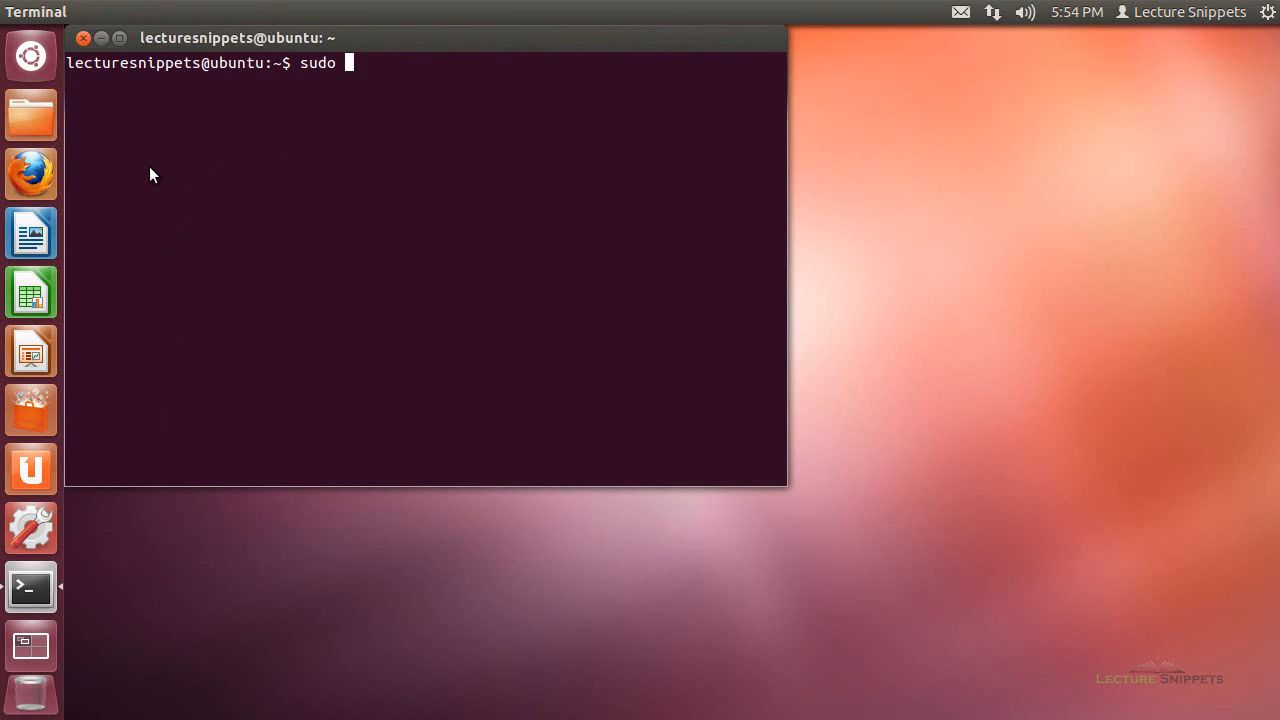
type("fdisk -")
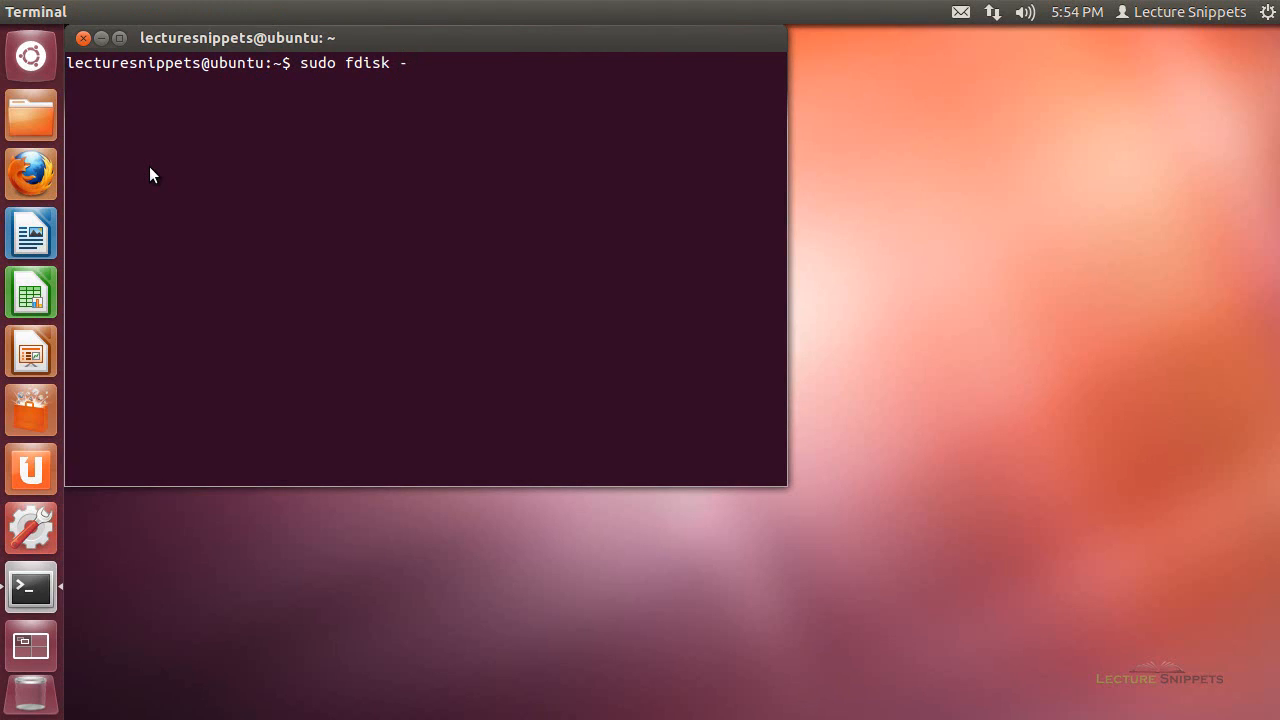
type("l")
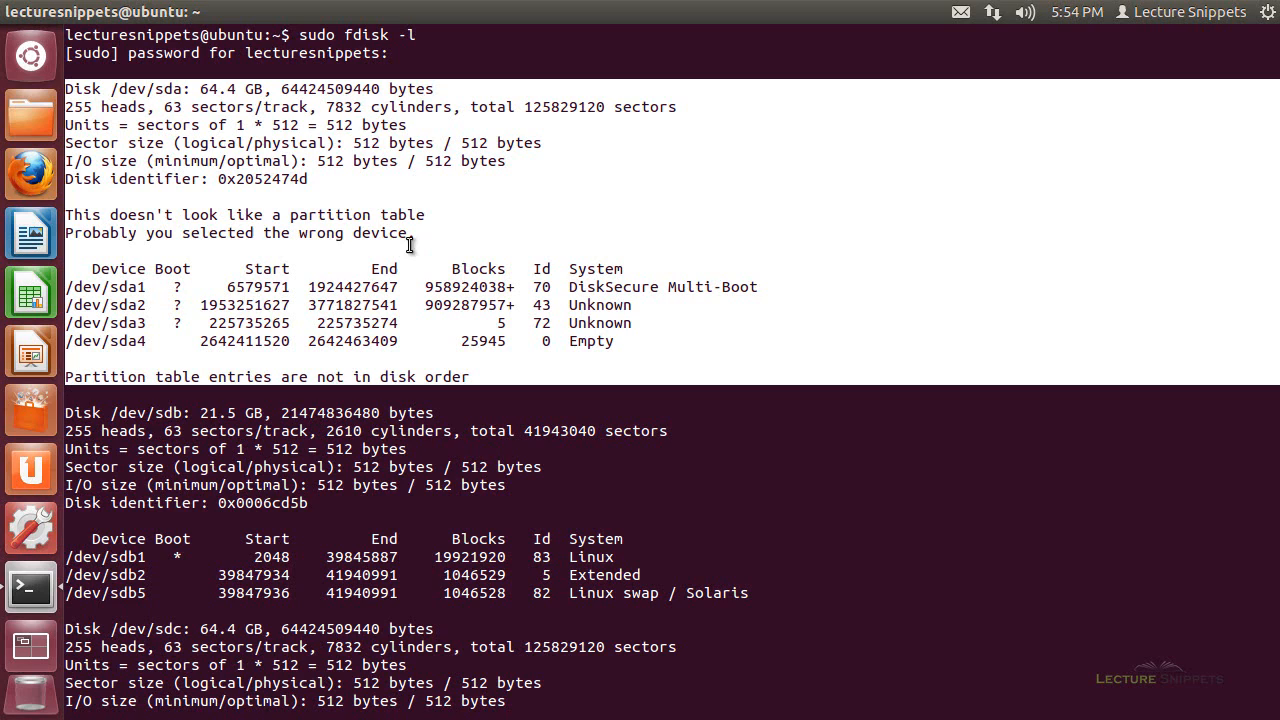
mouse_move(136, 100)
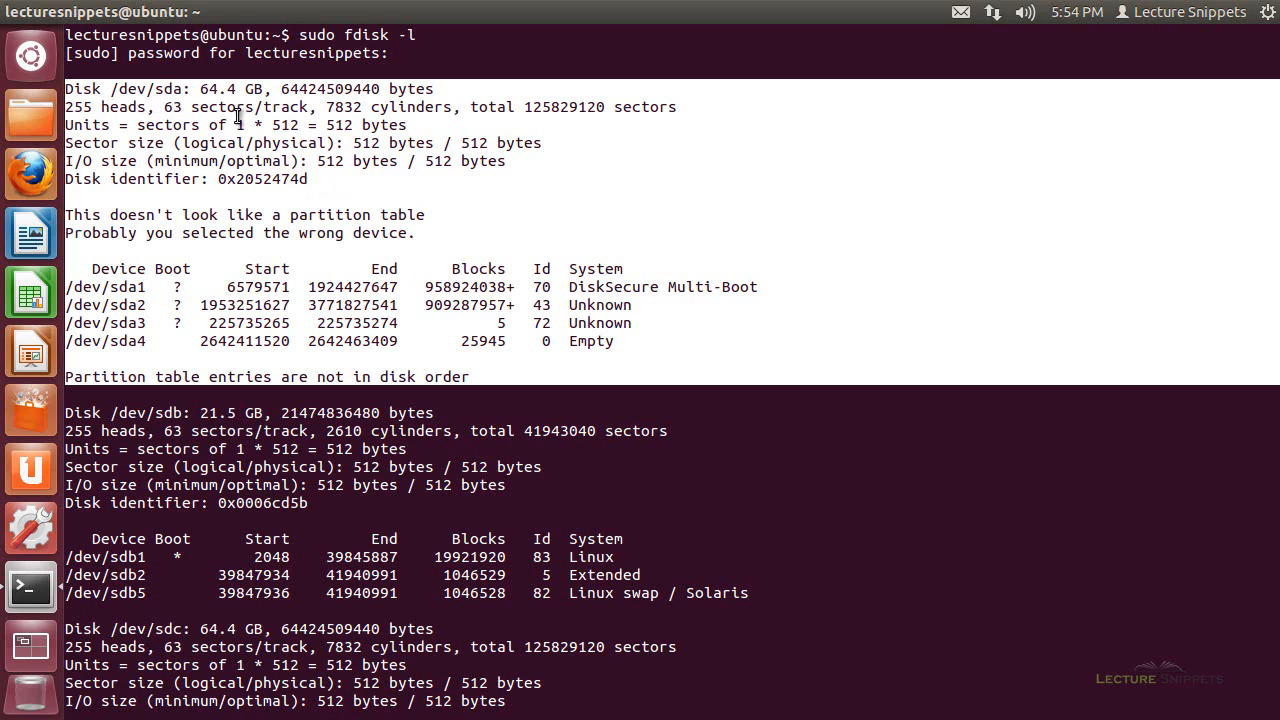
mouse_move(232, 96)
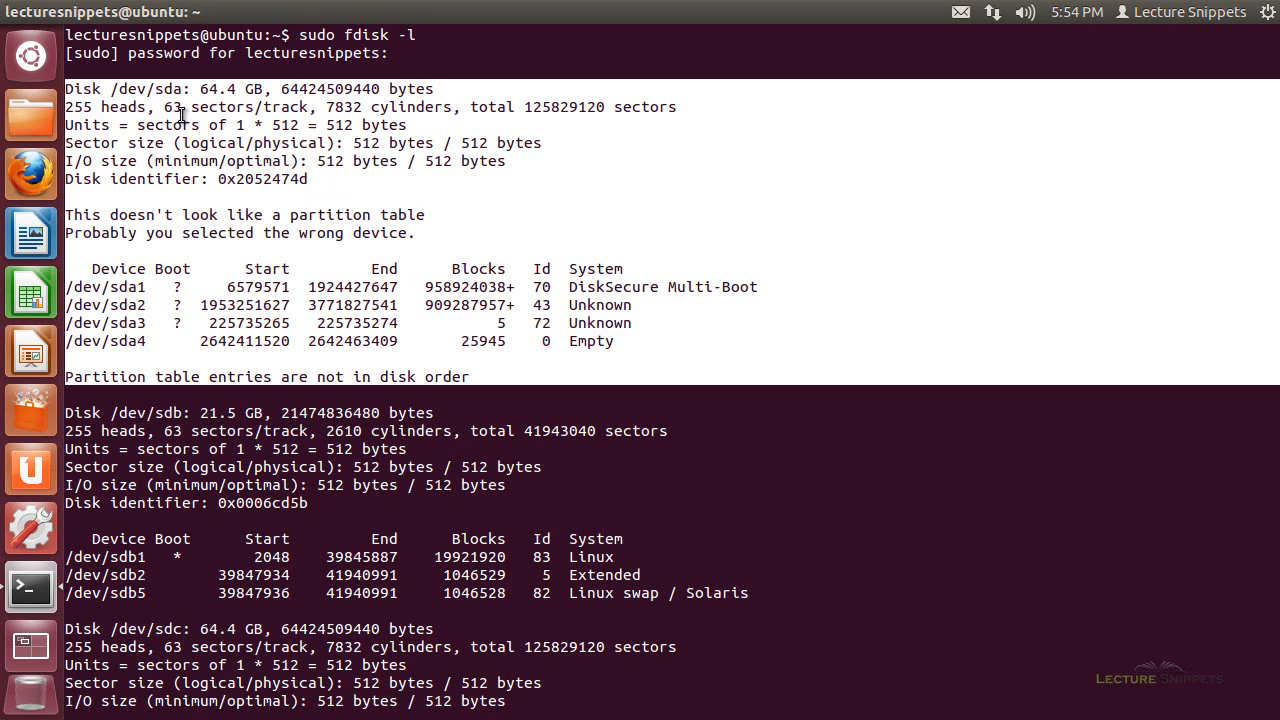
mouse_move(250, 140)
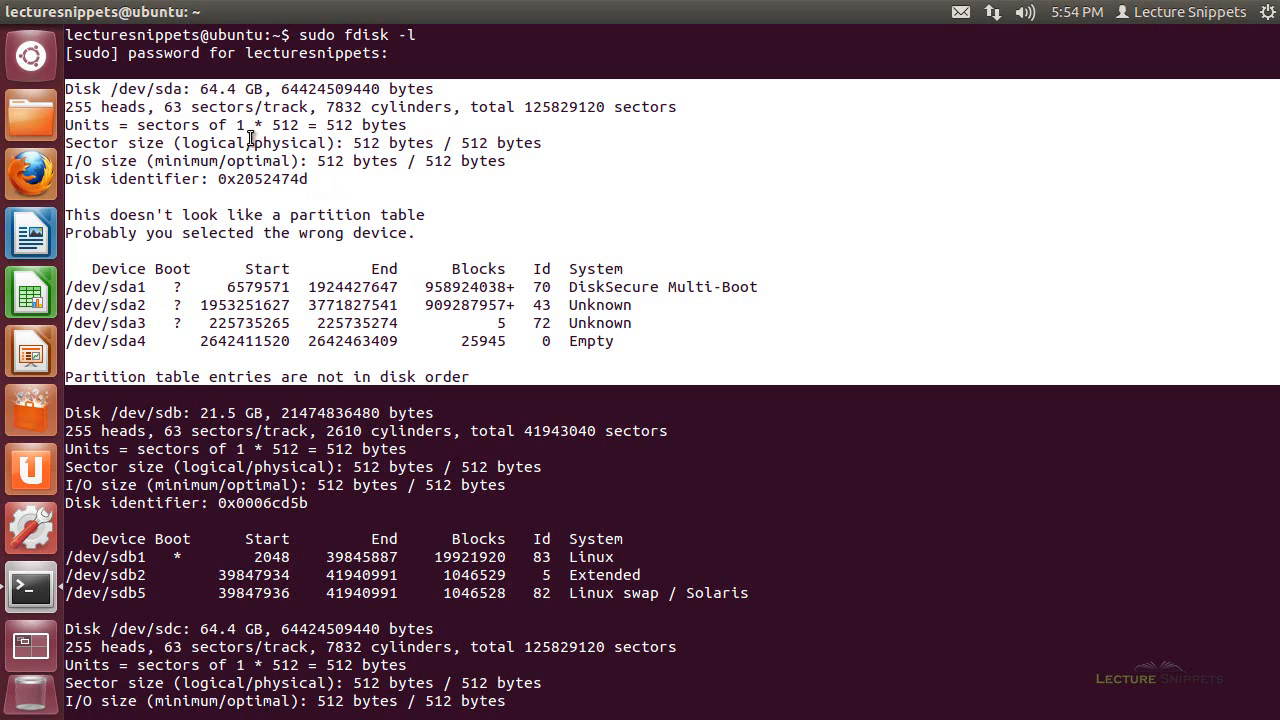
mouse_move(324, 124)
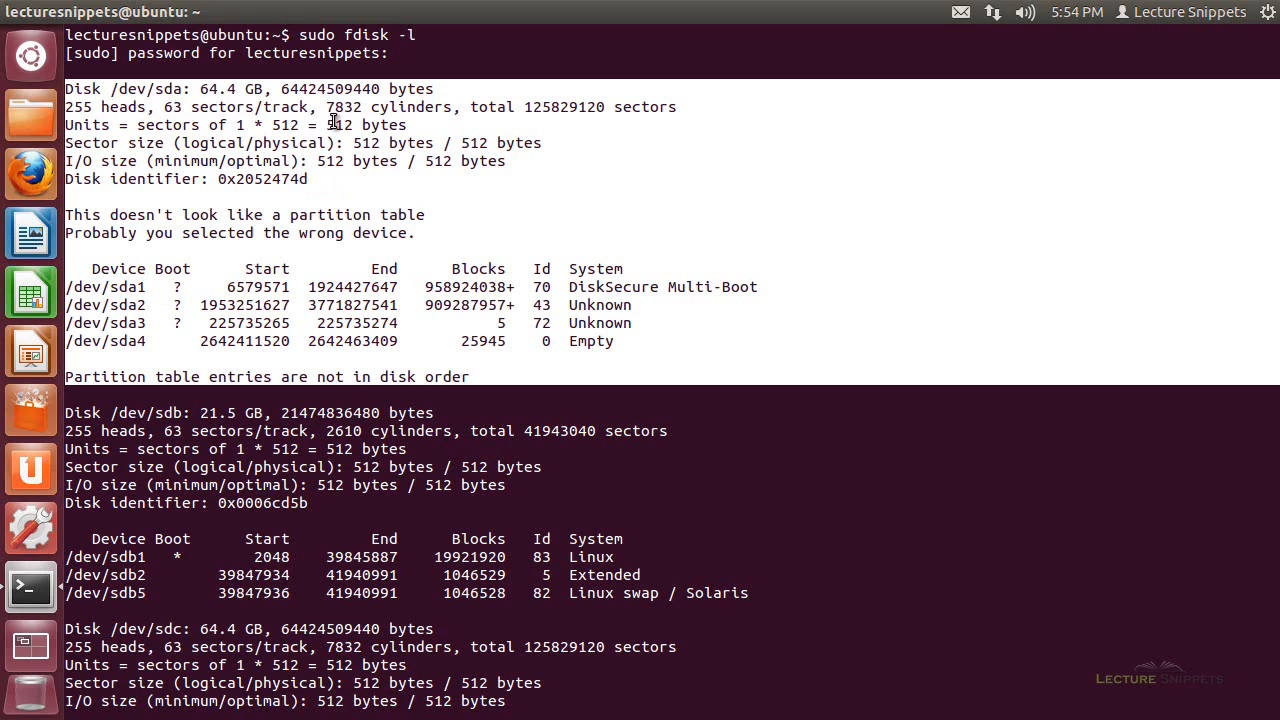
mouse_move(142, 186)
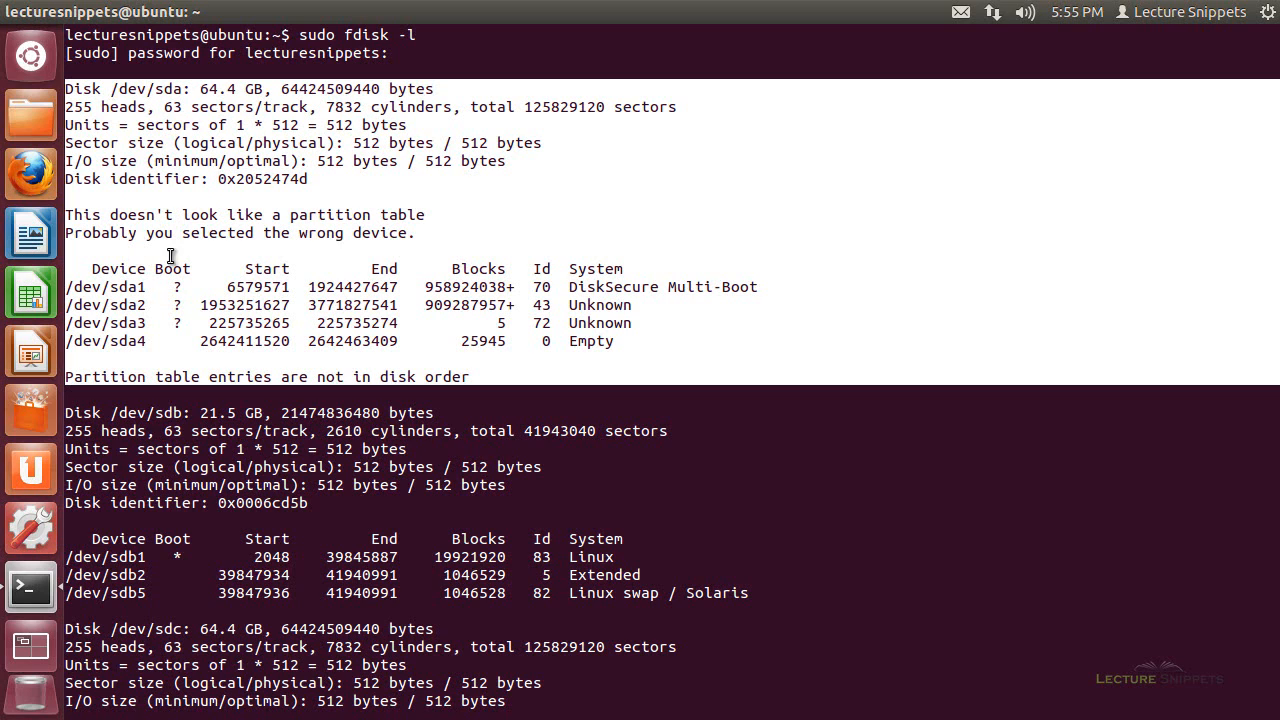
mouse_move(356, 288)
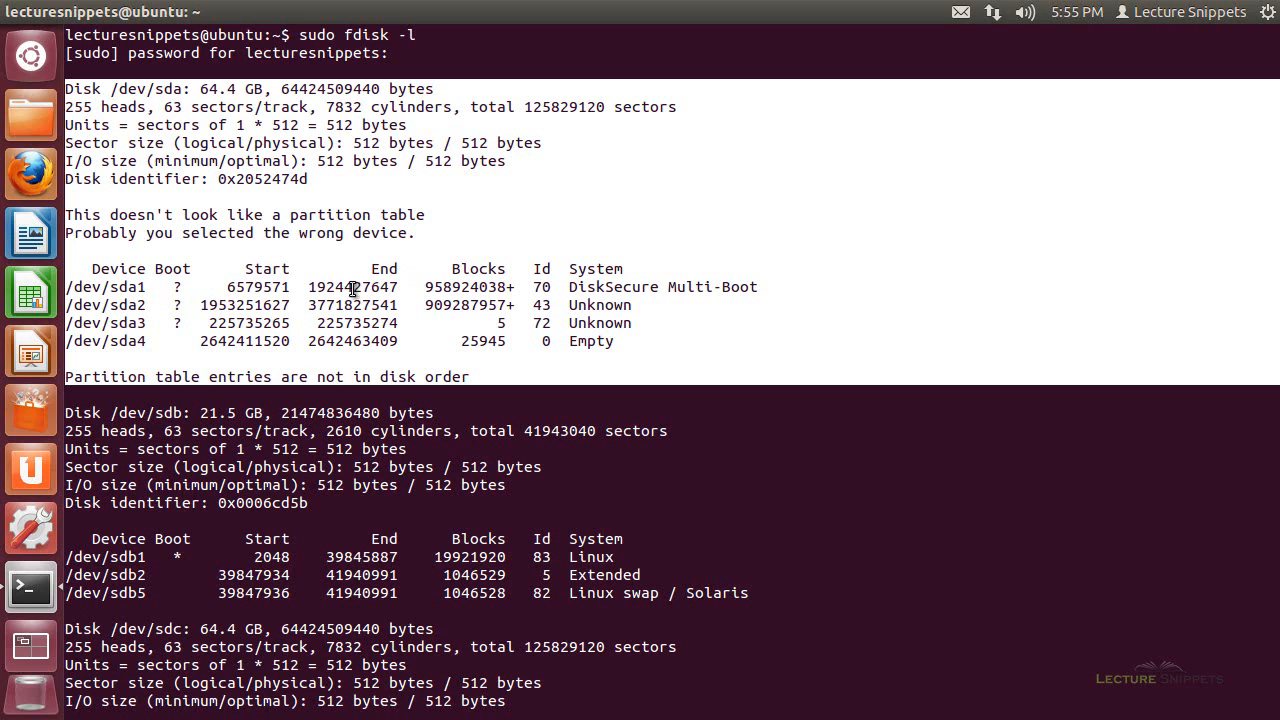
mouse_move(140, 340)
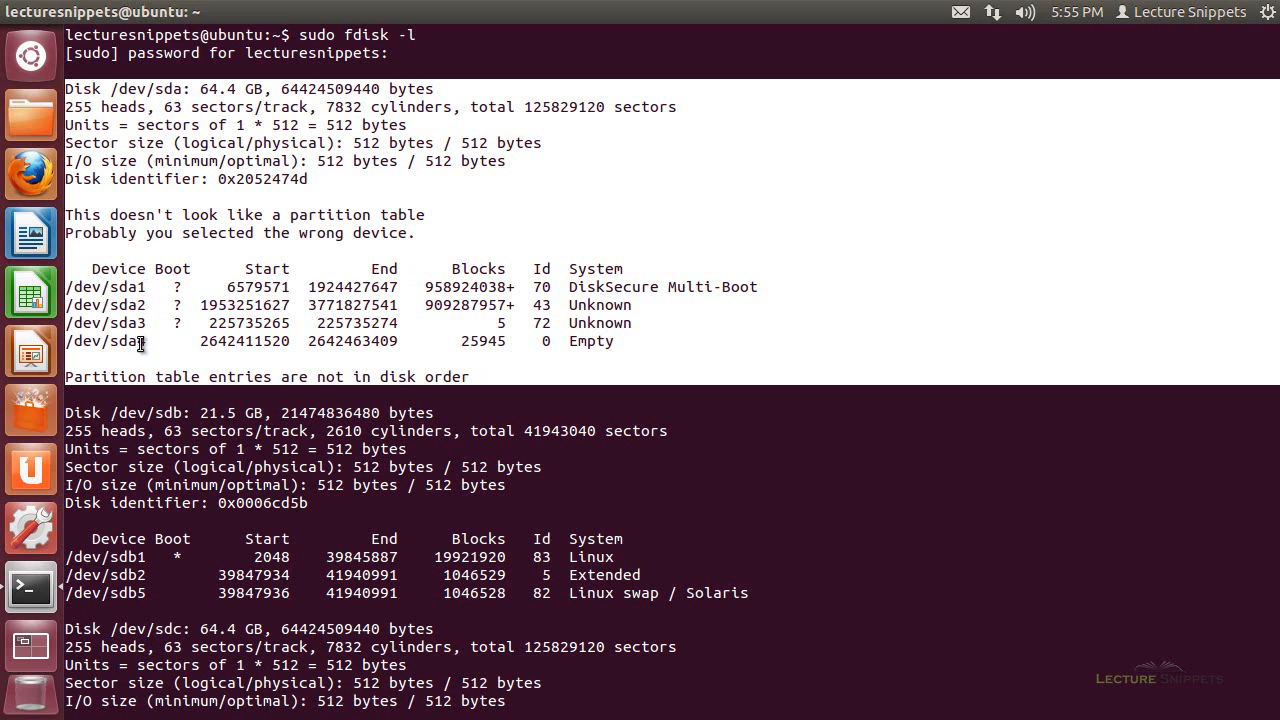
- Scroll to the end of the fdisk listing to show sdb and sdc's HPFS/NTFS/exFAT partition sdc1
scroll("down", 3)
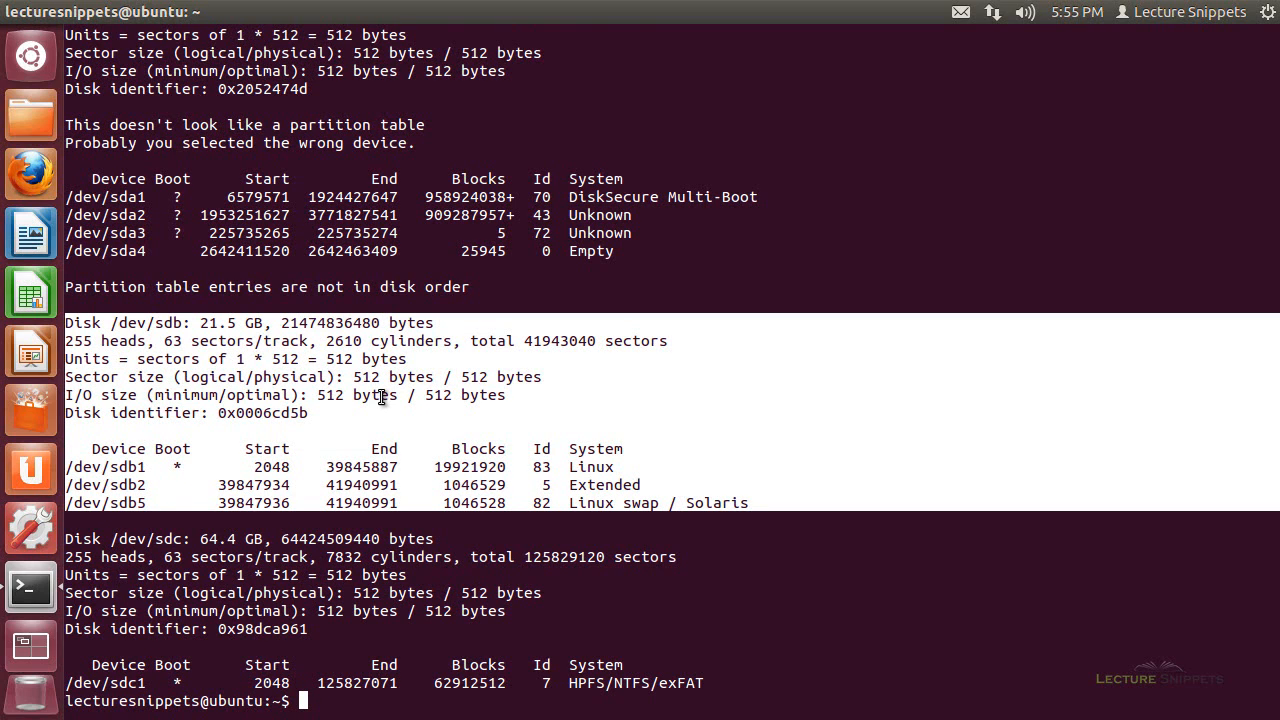
mouse_move(606, 464)
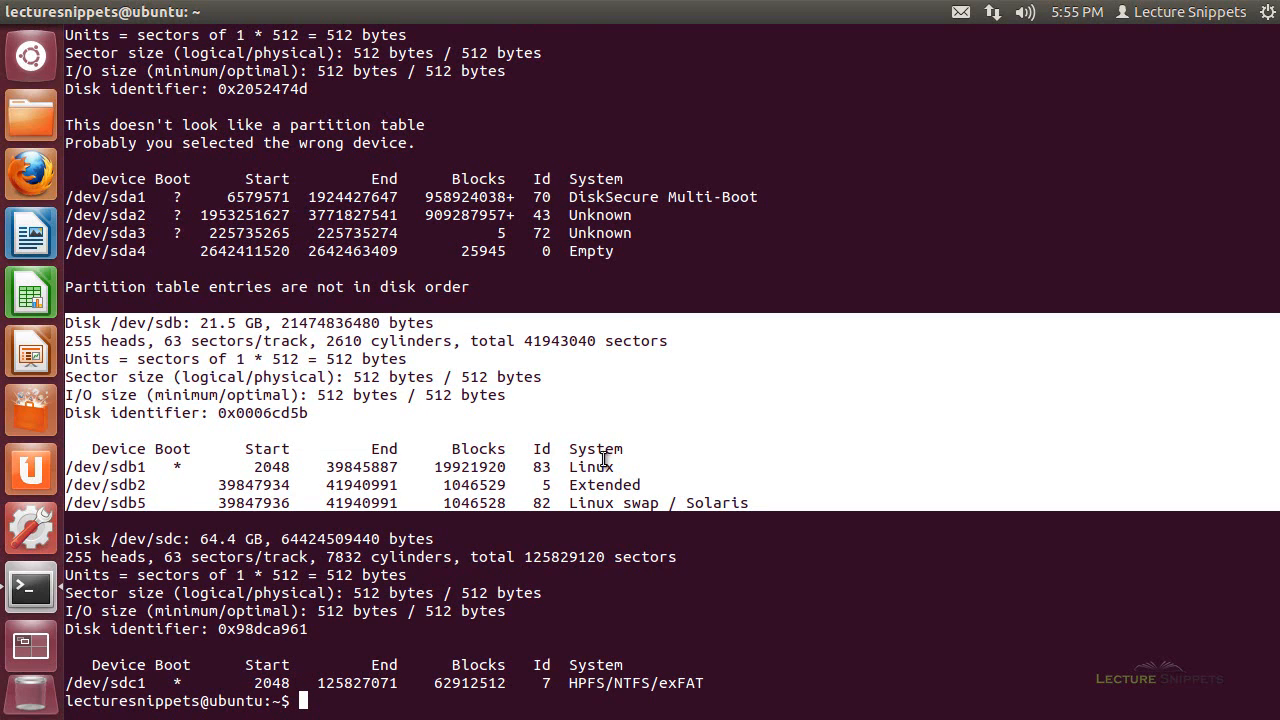
mouse_move(530, 470)
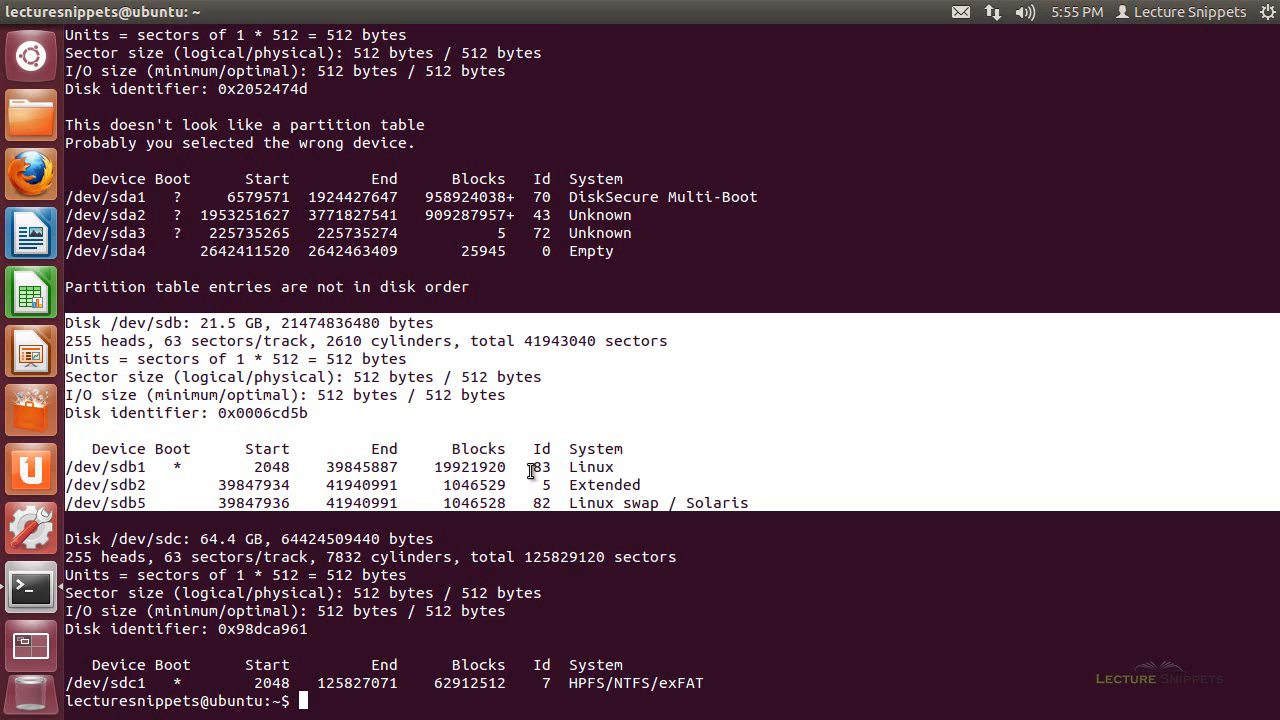
mouse_move(326, 442)
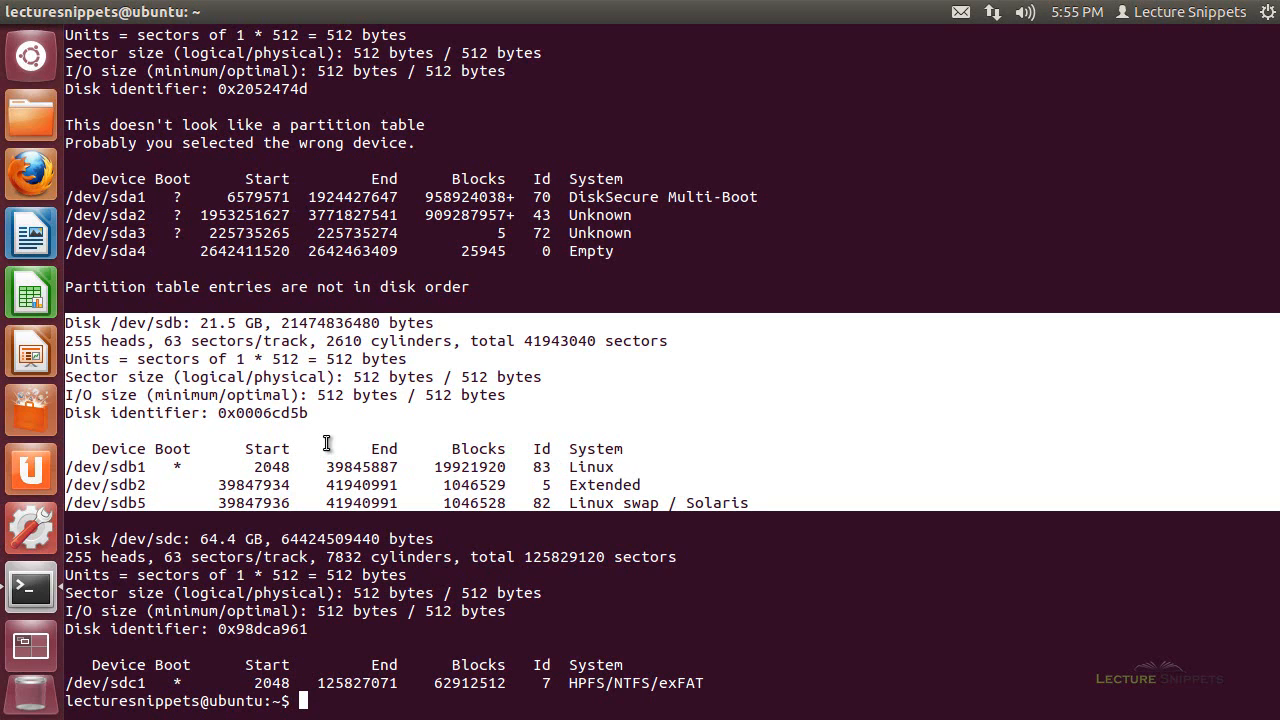
mouse_move(144, 472)
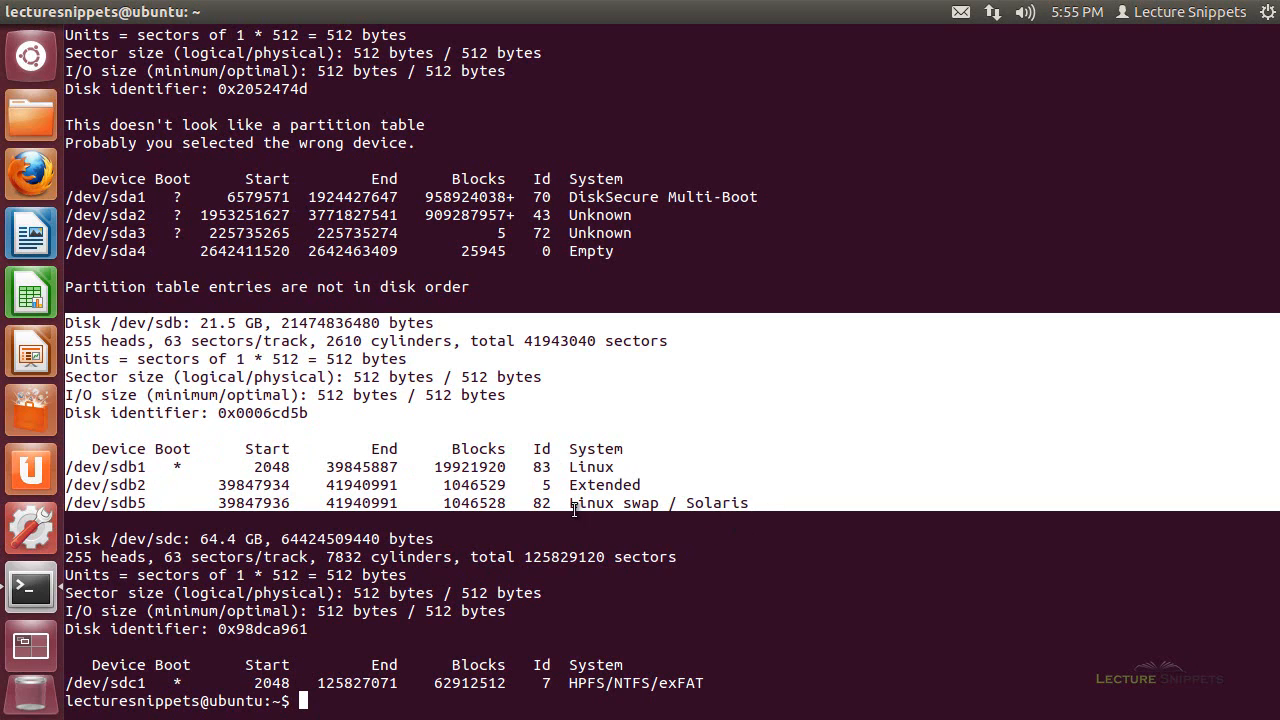
mouse_move(316, 494)
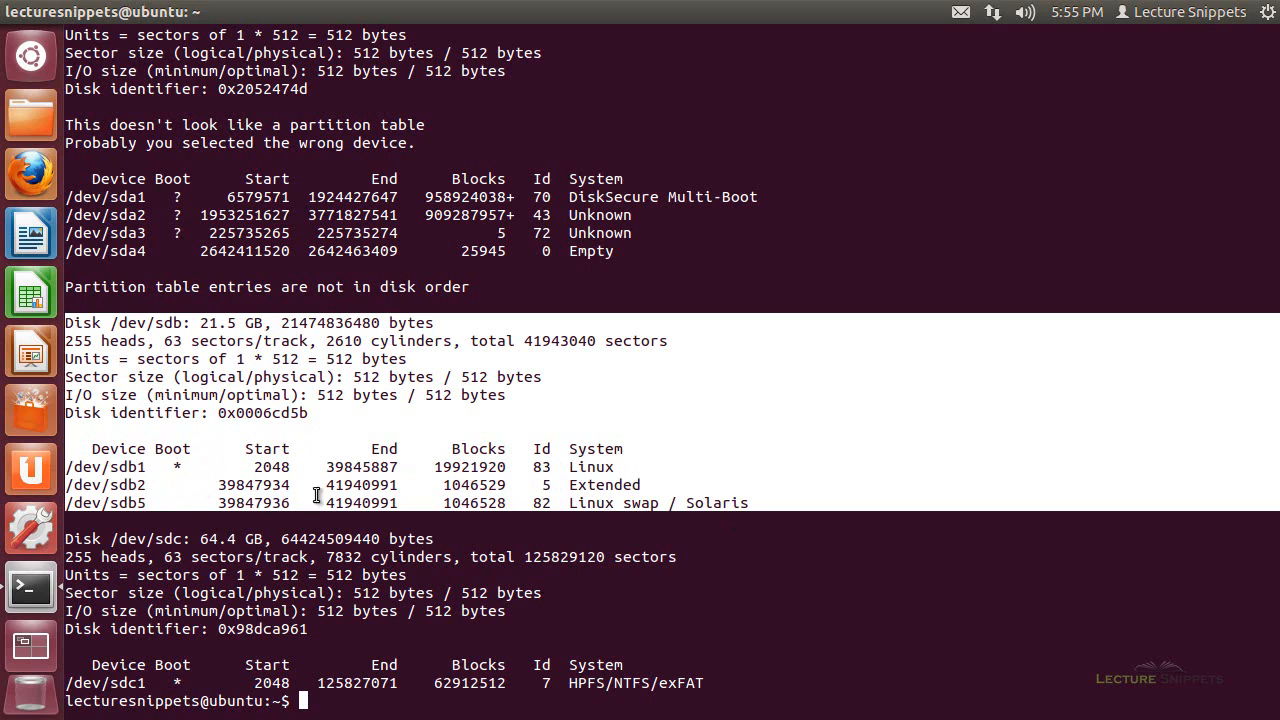
mouse_move(144, 468)
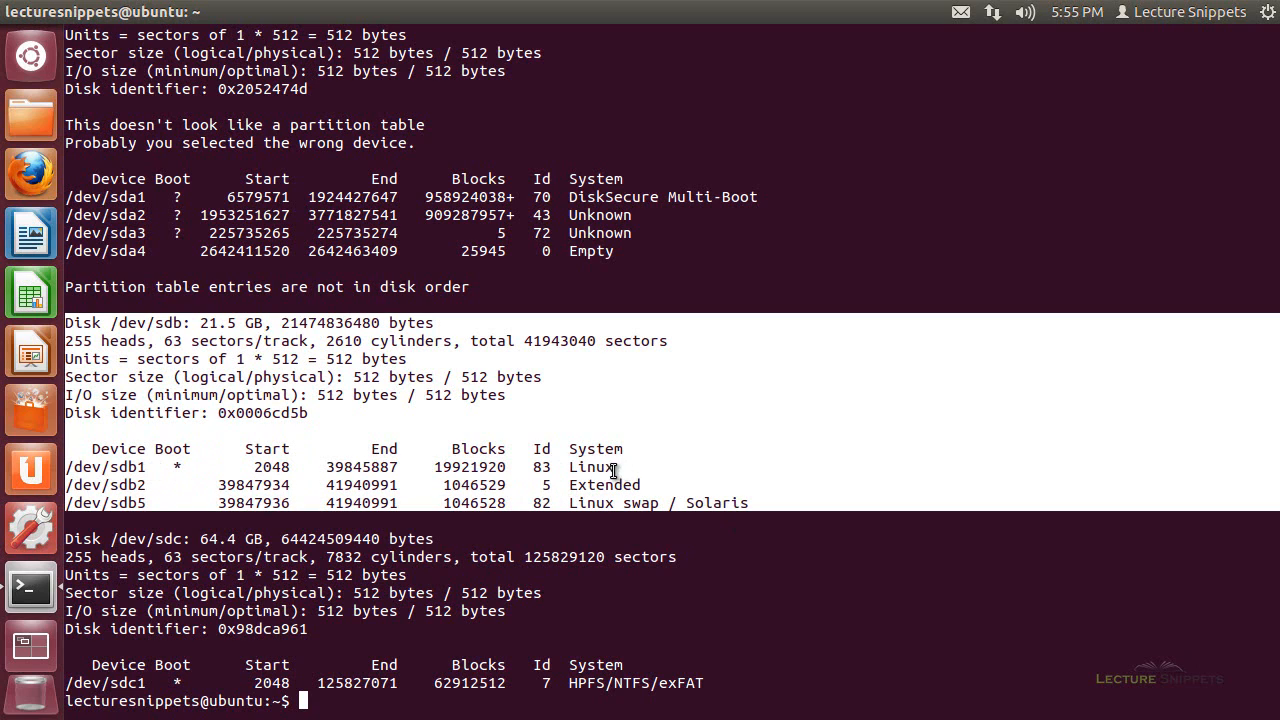
mouse_move(242, 474)
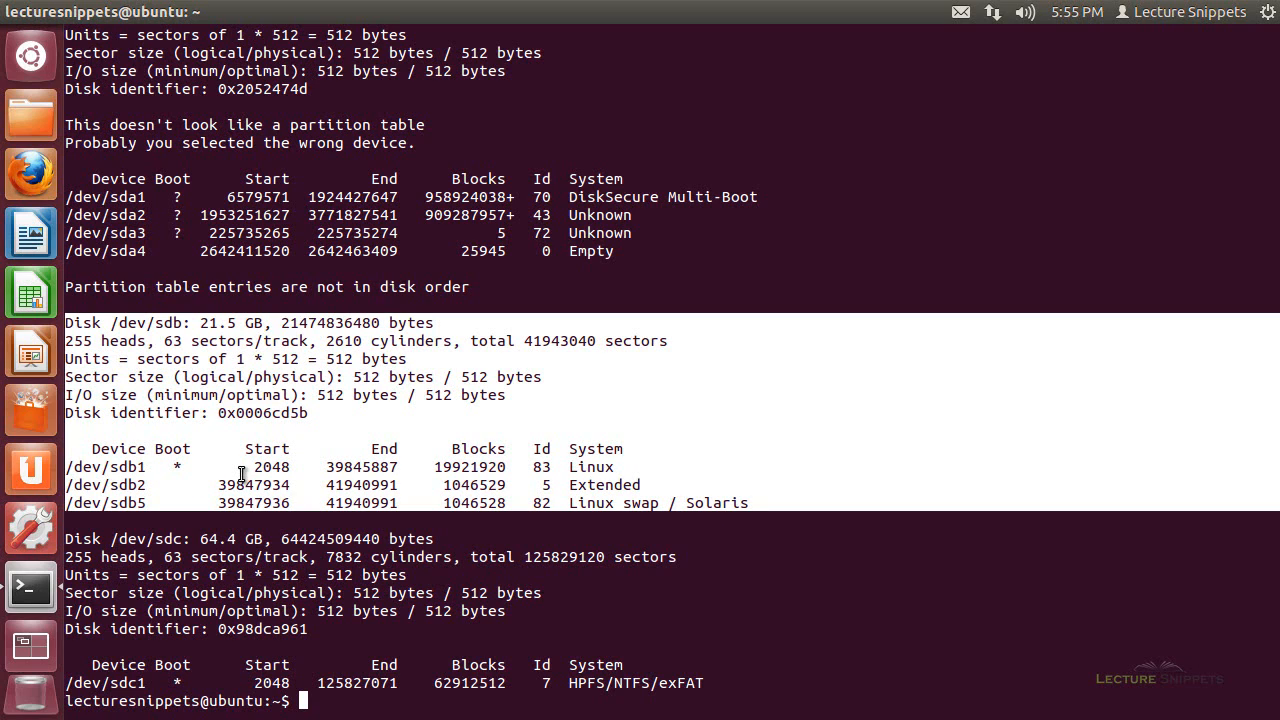
mouse_move(236, 370)
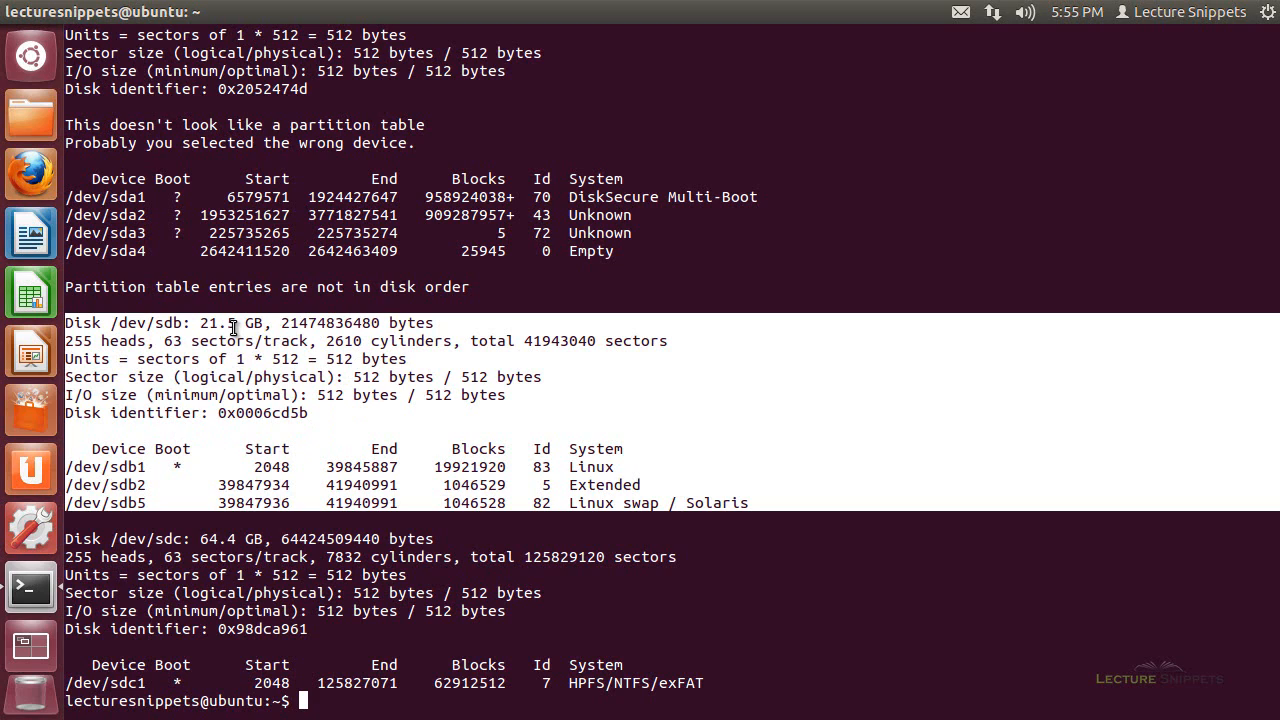
mouse_move(238, 330)
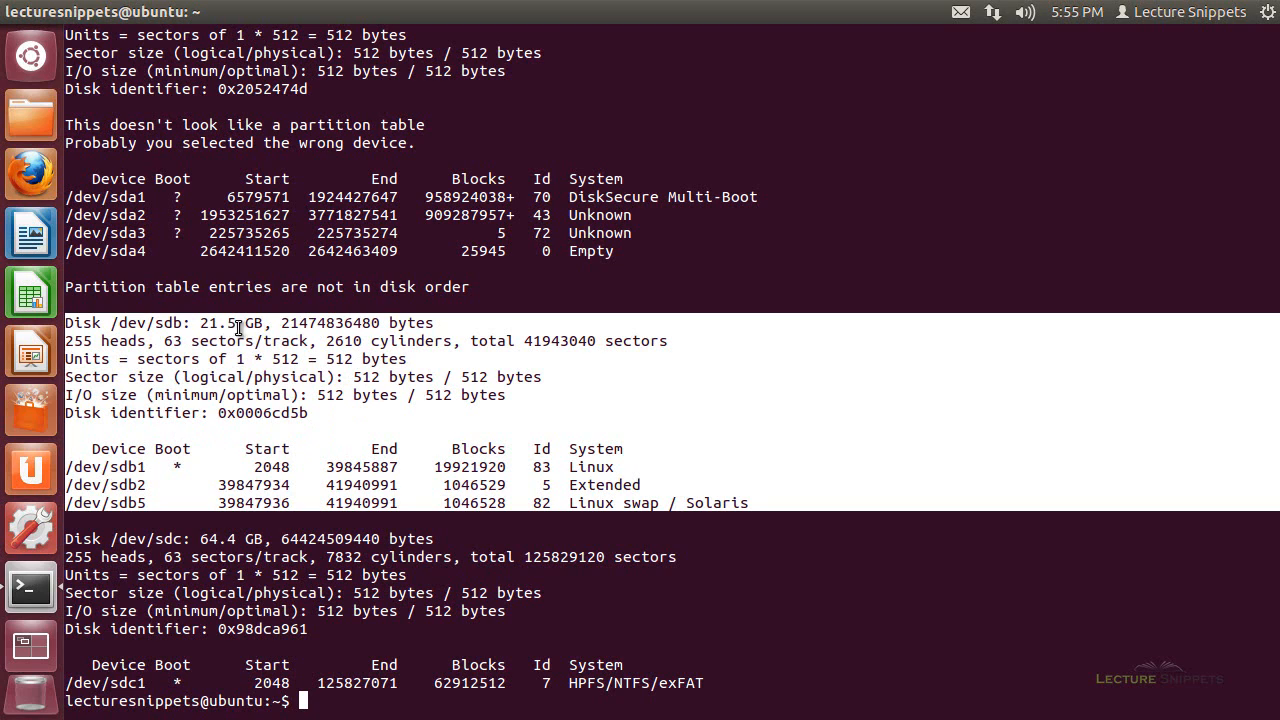
mouse_move(250, 414)
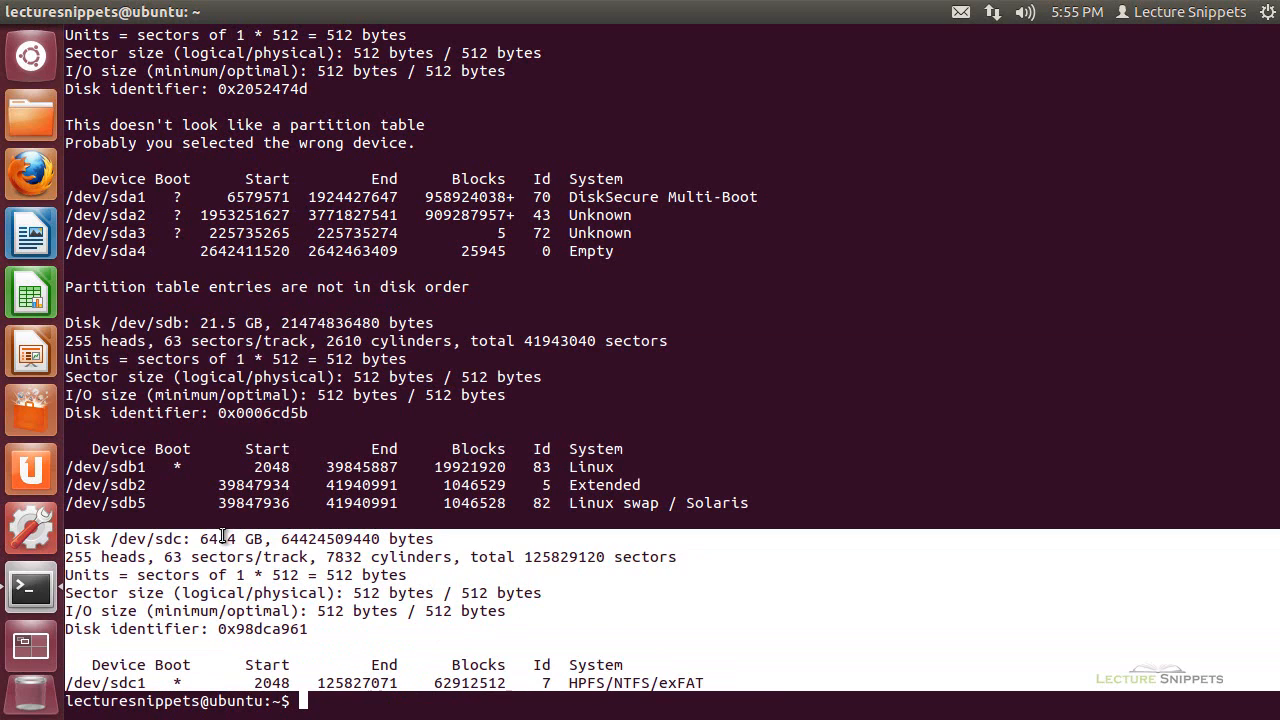
mouse_move(152, 680)
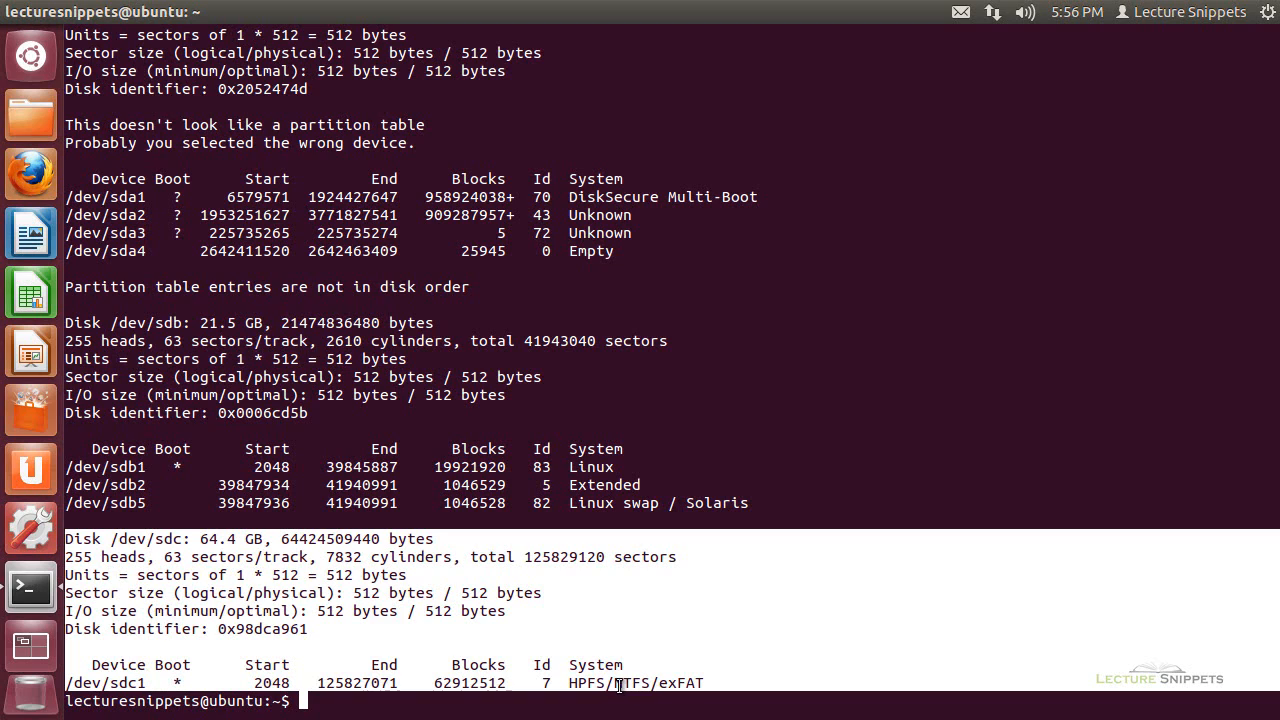
mouse_move(472, 640)
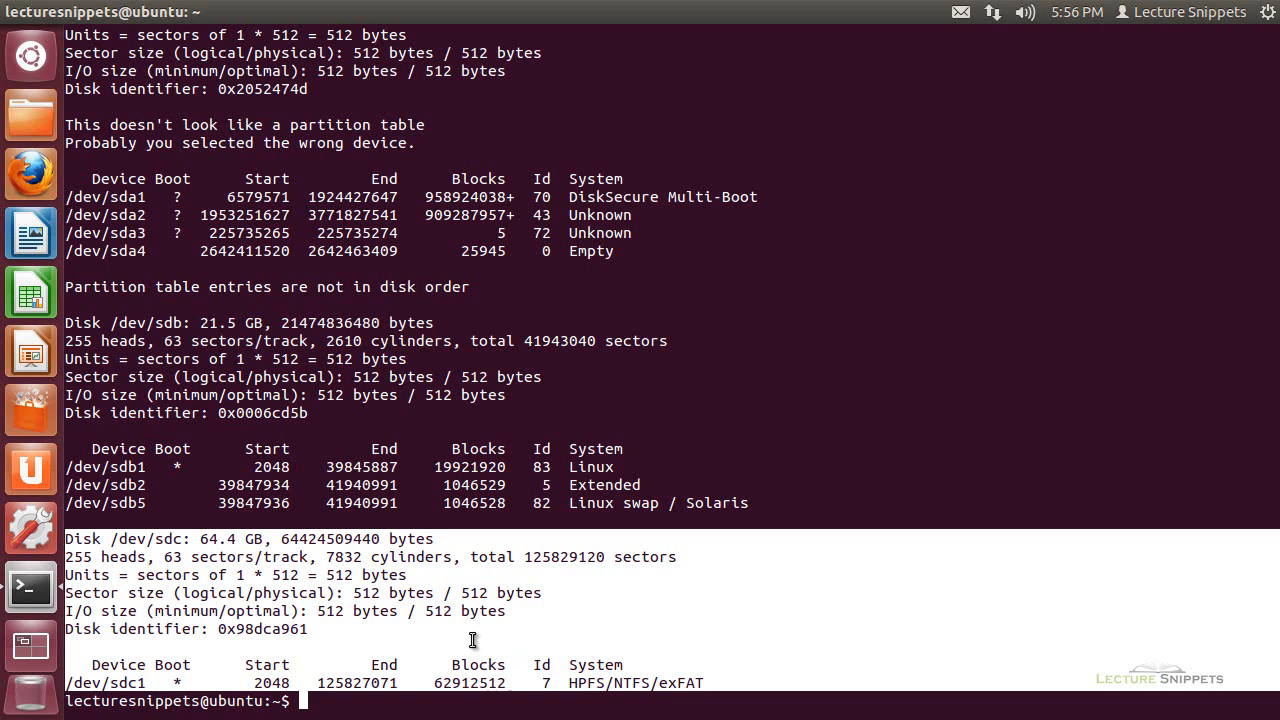